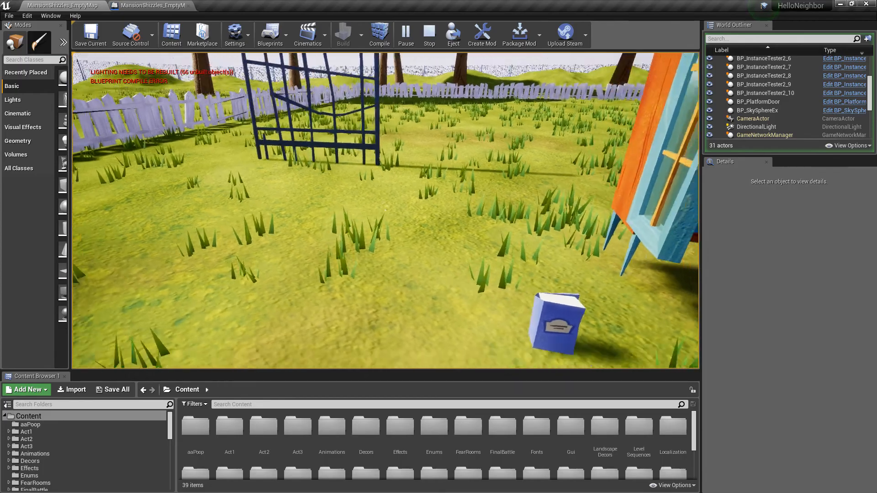
Stop the play test so BP_Book2's details can be inspected.
{"action": "left_click", "coordinate": [429, 32]}
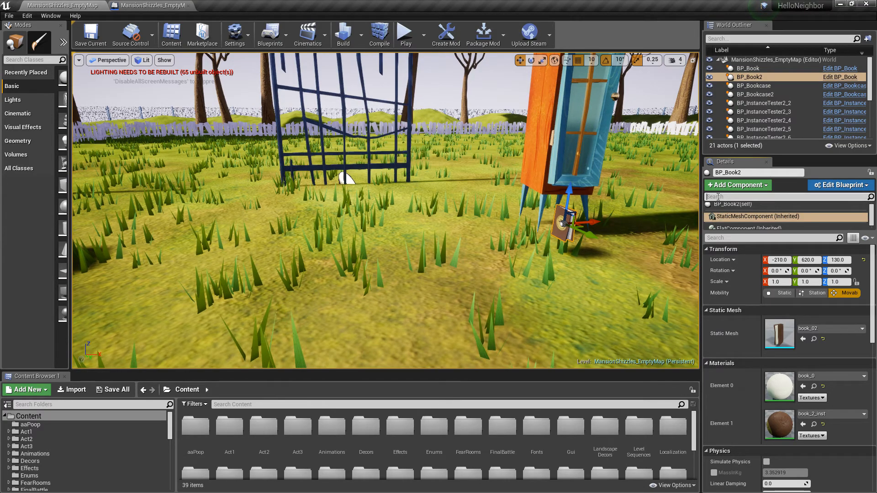
Filter BP_Book2's details by 'mode' (FlatComponent Mode reads Suspend), then play the level.
{"action": "type", "text": "mode"}
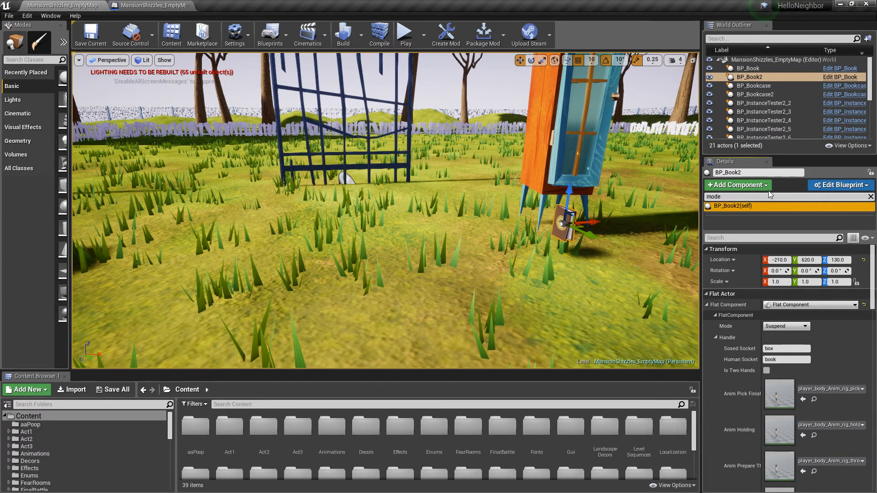
{"action": "mouse_move", "coordinate": [789, 327]}
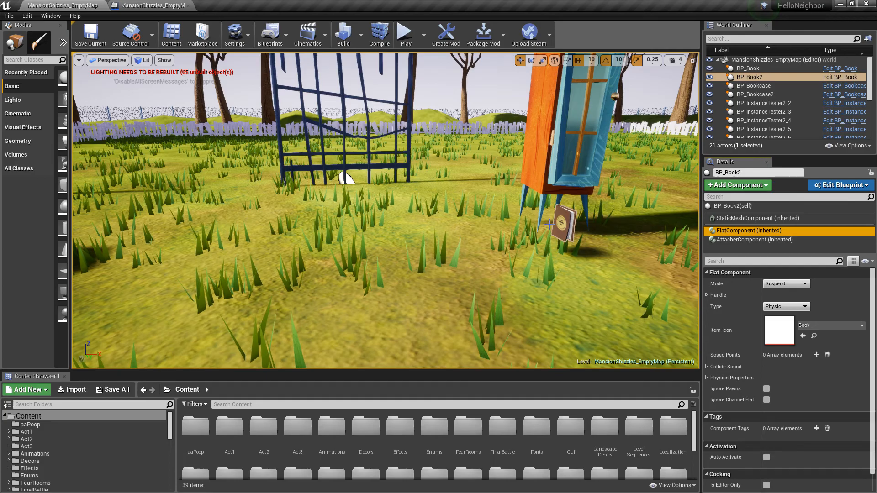
{"action": "left_click", "coordinate": [405, 31]}
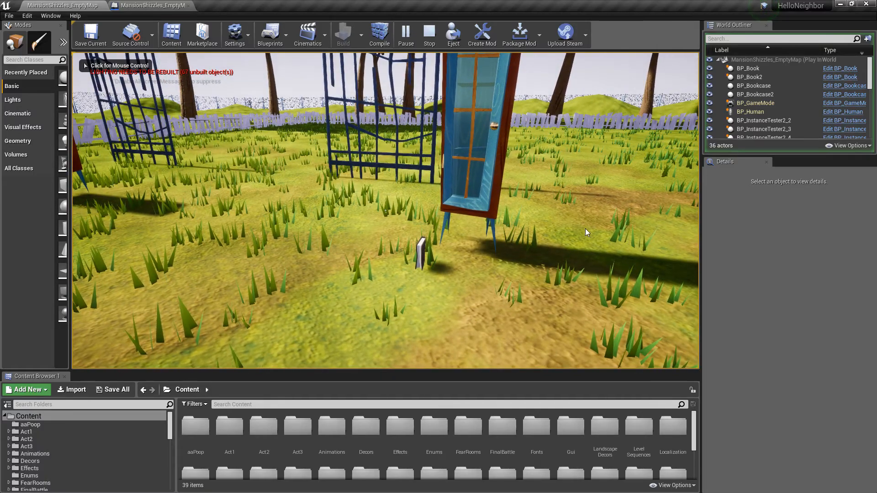
Select BP_Book2 in play to see Mode reads Free, then restart the play session.
{"action": "left_click", "coordinate": [750, 77]}
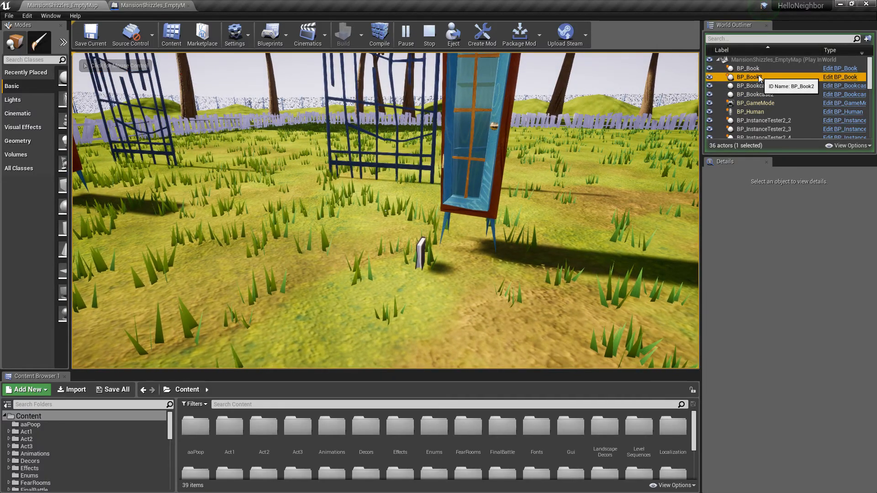
{"action": "left_click", "coordinate": [749, 77]}
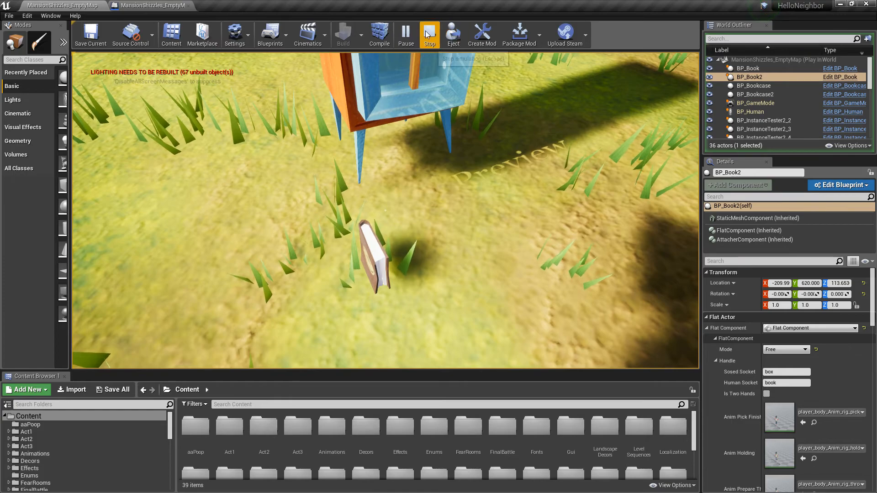
{"action": "left_click", "coordinate": [429, 34]}
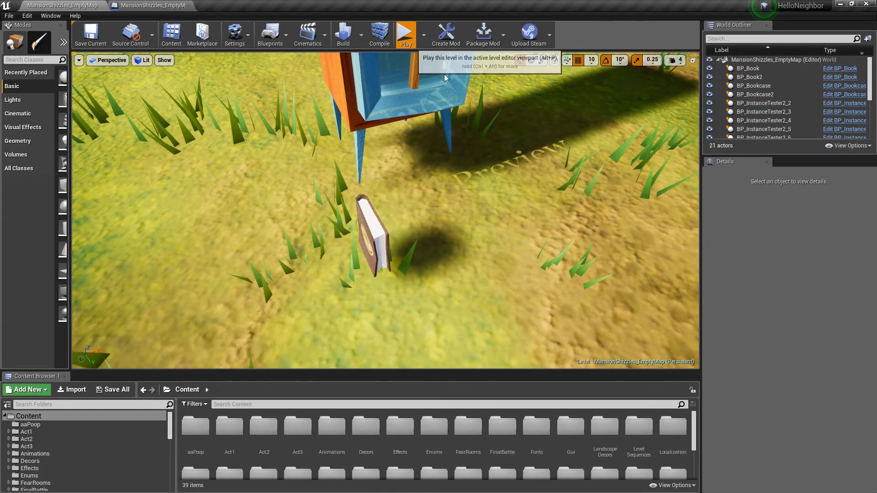
{"action": "left_click", "coordinate": [406, 31]}
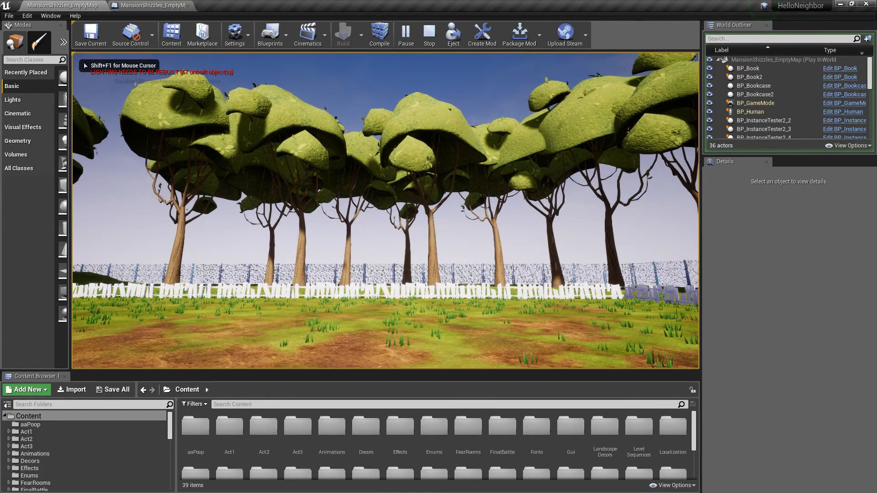
{"action": "left_click", "coordinate": [750, 77]}
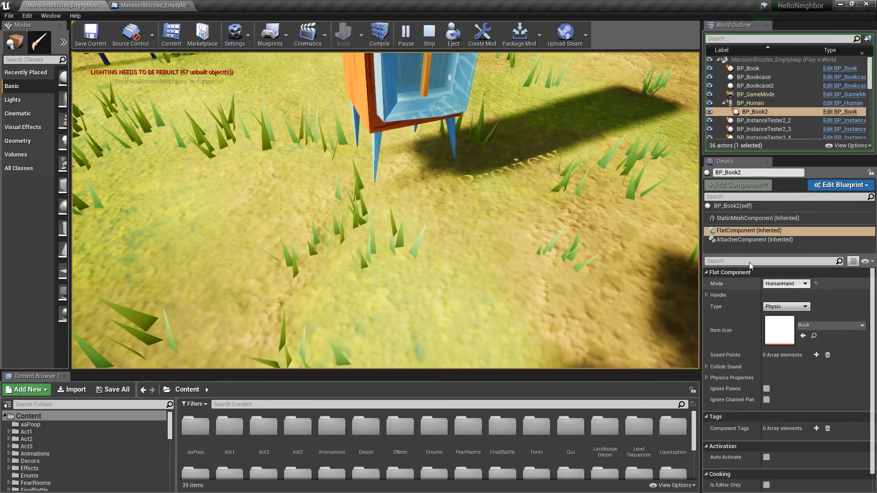
Stop play after holding the book, ready to open the level blueprint.
{"action": "left_click", "coordinate": [430, 32]}
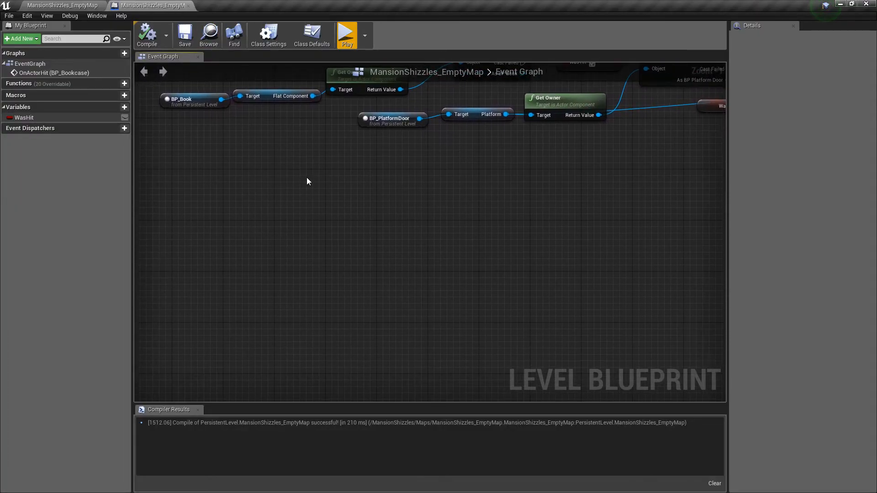
Add an Event Tick node to the event graph in an empty area.
{"action": "right_click", "coordinate": [309, 181]}
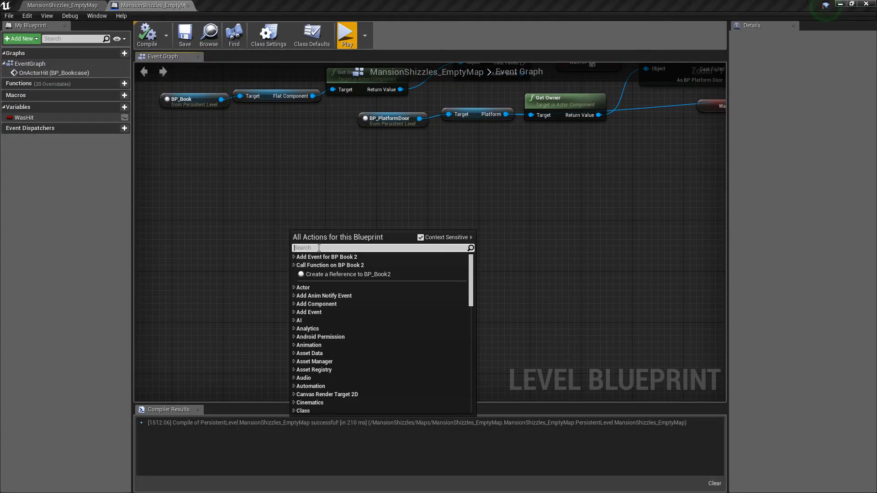
{"action": "type", "text": "event"}
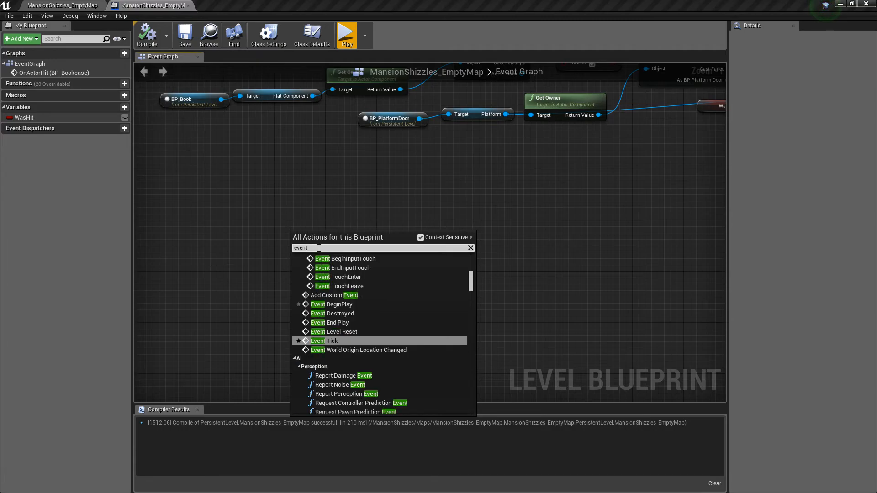
{"action": "left_click", "coordinate": [324, 341]}
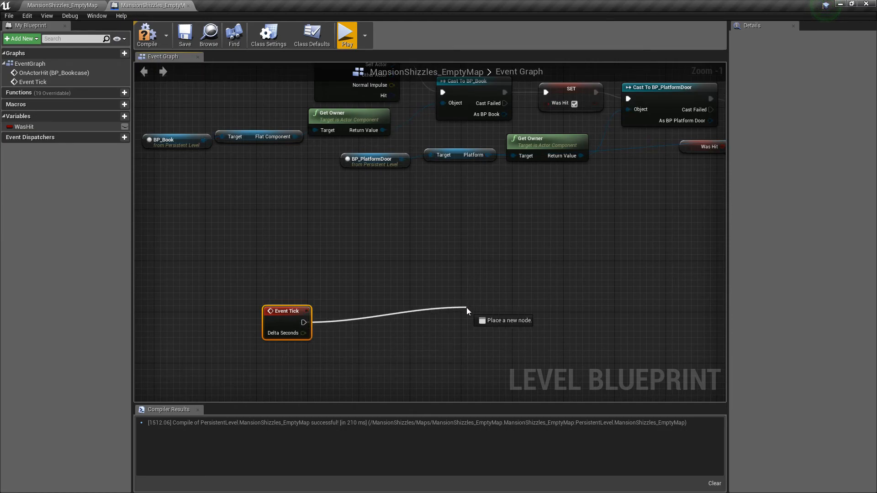
{"action": "left_click_drag", "start_coordinate": [468, 310], "coordinate": [377, 322]}
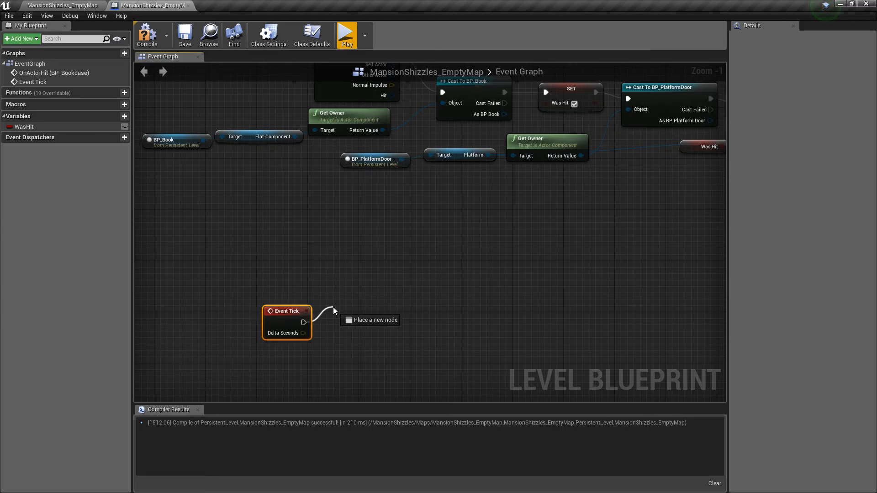
{"action": "left_click_drag", "start_coordinate": [313, 321], "coordinate": [280, 358]}
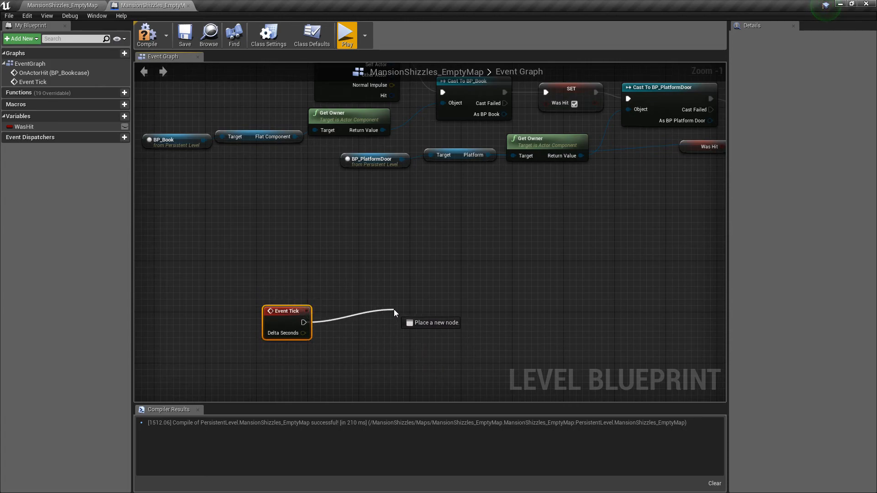
{"action": "left_click", "coordinate": [395, 313]}
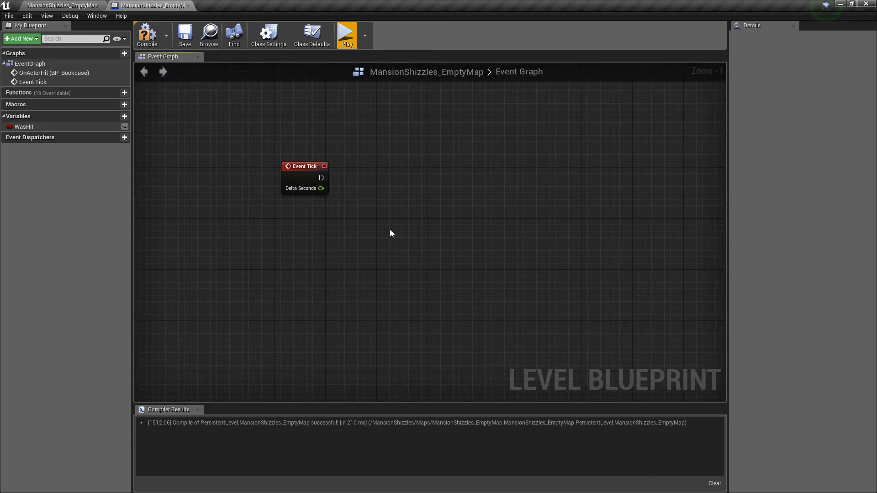
Add a BP_Book2 reference and a Get Owner node from its Flat Component.
{"action": "right_click", "coordinate": [391, 234]}
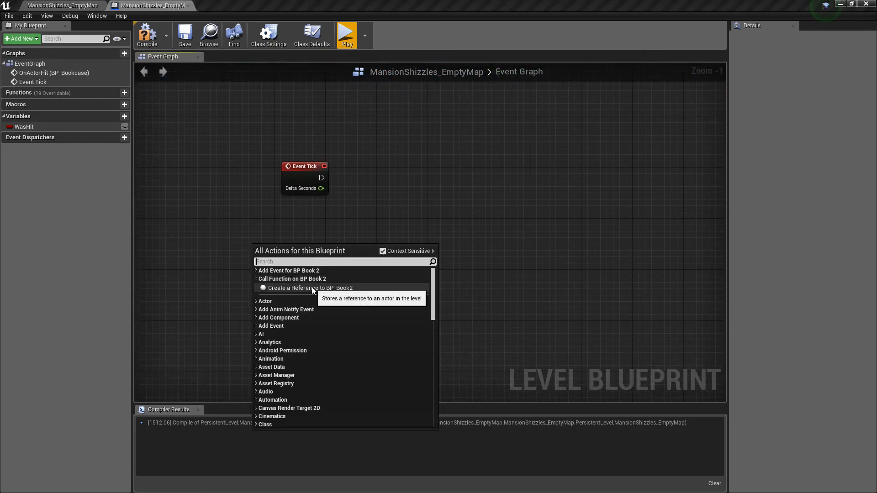
{"action": "left_click", "coordinate": [310, 288]}
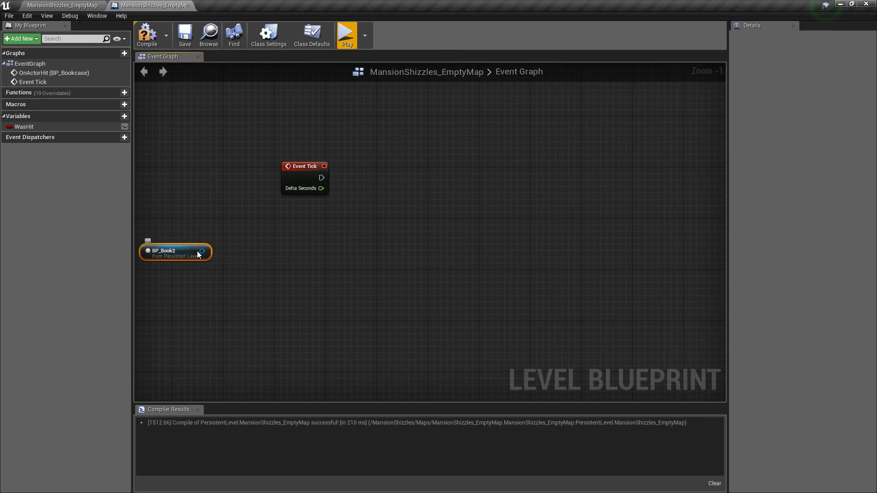
{"action": "left_click_drag", "start_coordinate": [201, 252], "coordinate": [296, 253]}
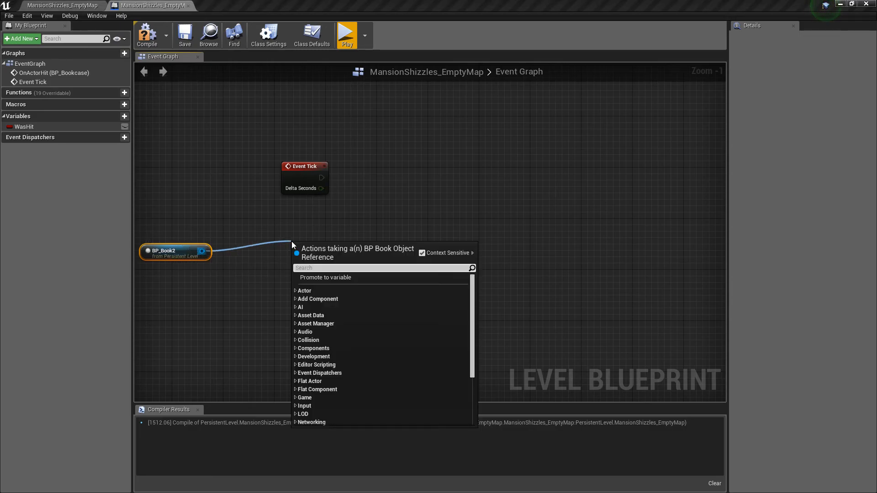
{"action": "type", "text": "get owner"}
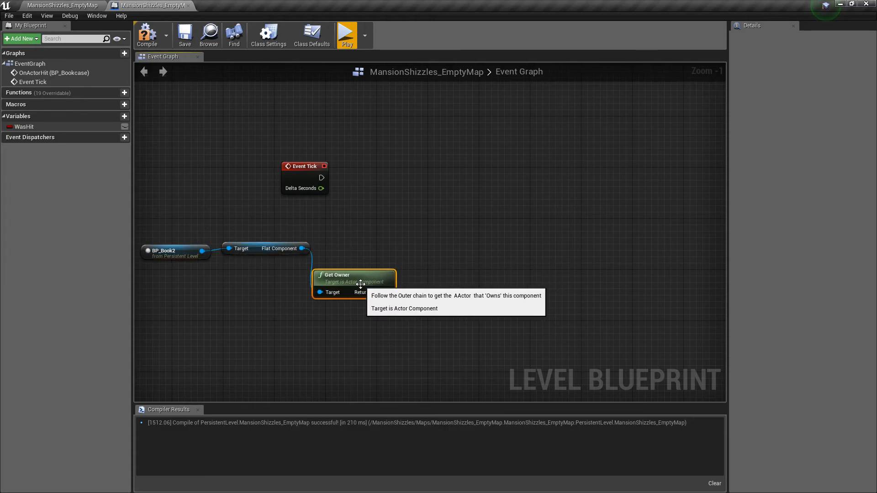
Feed the owner's Return Value into a Cast To BP_Book node.
{"action": "left_click_drag", "start_coordinate": [361, 283], "coordinate": [361, 238]}
{"action": "type", "text": "cast to"}
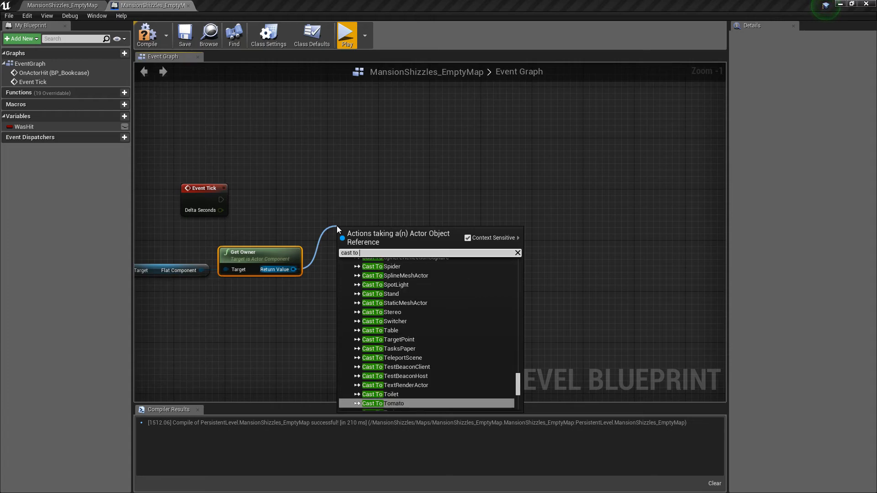
{"action": "type", "text": "bp_bp"}
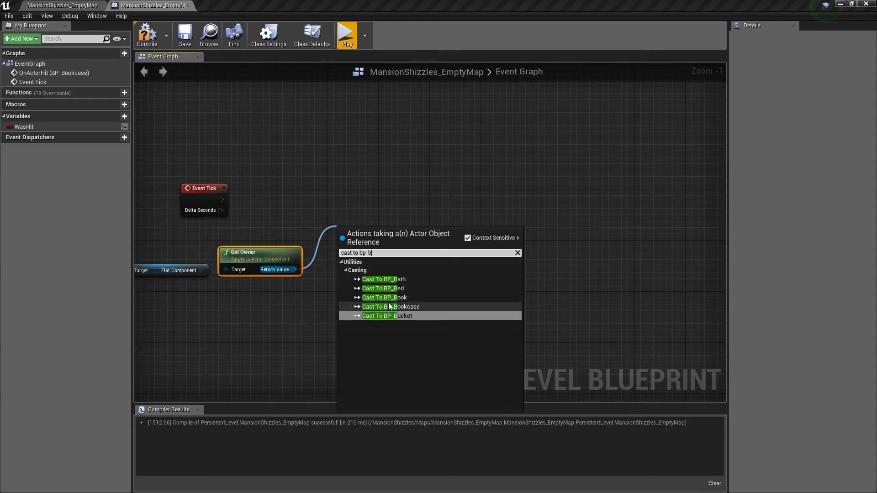
{"action": "left_click", "coordinate": [383, 298]}
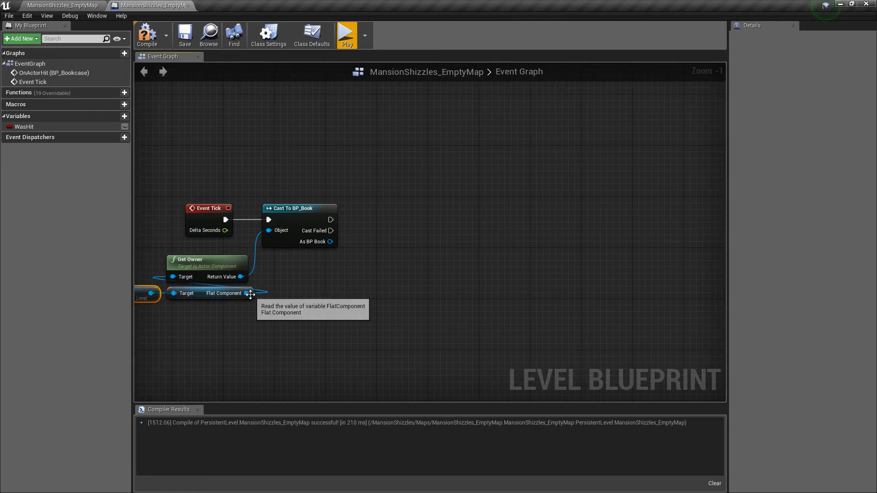
Add a Get Mode node reading the Flat Component's Mode.
{"action": "left_click_drag", "start_coordinate": [252, 293], "coordinate": [387, 252]}
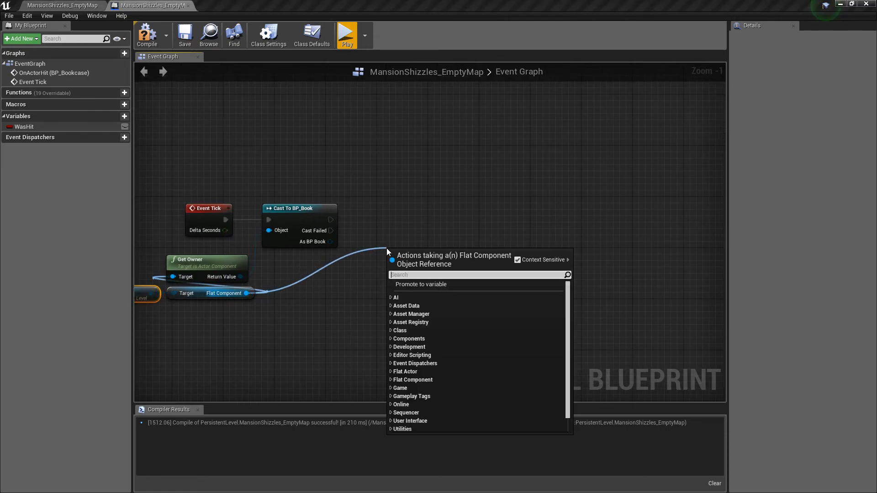
{"action": "type", "text": "mode"}
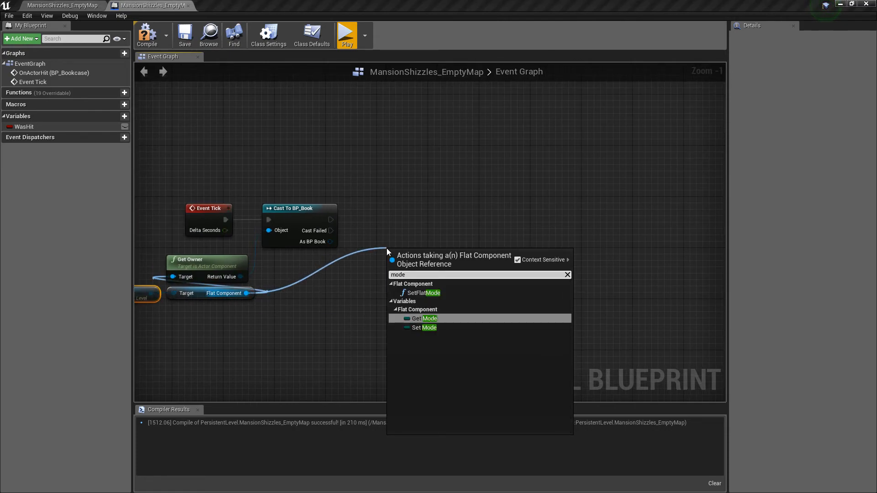
{"action": "left_click", "coordinate": [423, 318]}
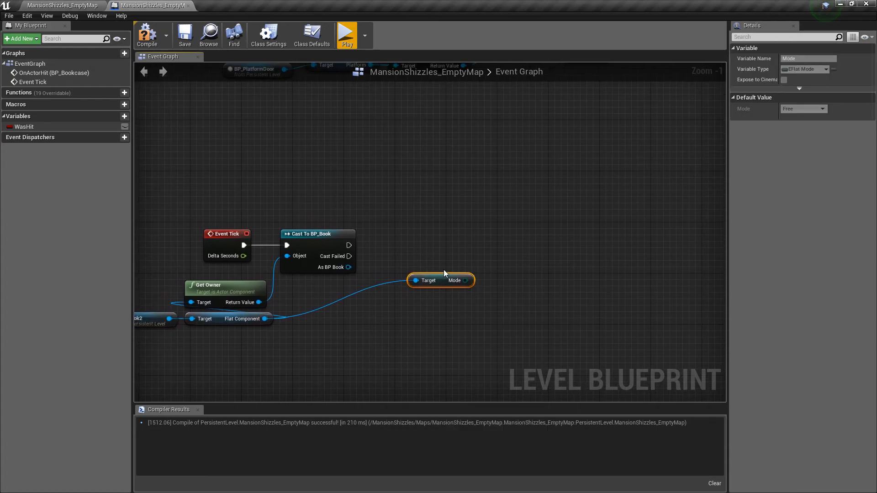
{"action": "left_click_drag", "start_coordinate": [440, 280], "coordinate": [371, 319]}
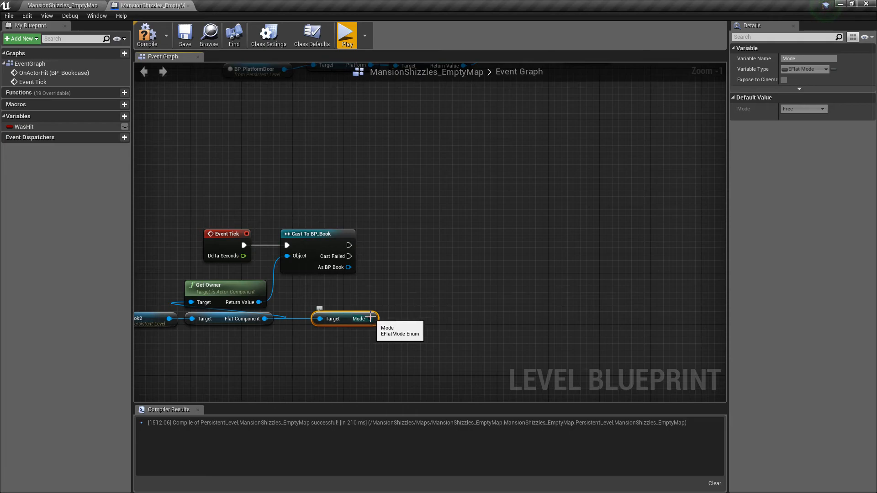
Compare Mode with an Equal (Enum) node set to HumanHand.
{"action": "left_click_drag", "start_coordinate": [370, 319], "coordinate": [412, 307]}
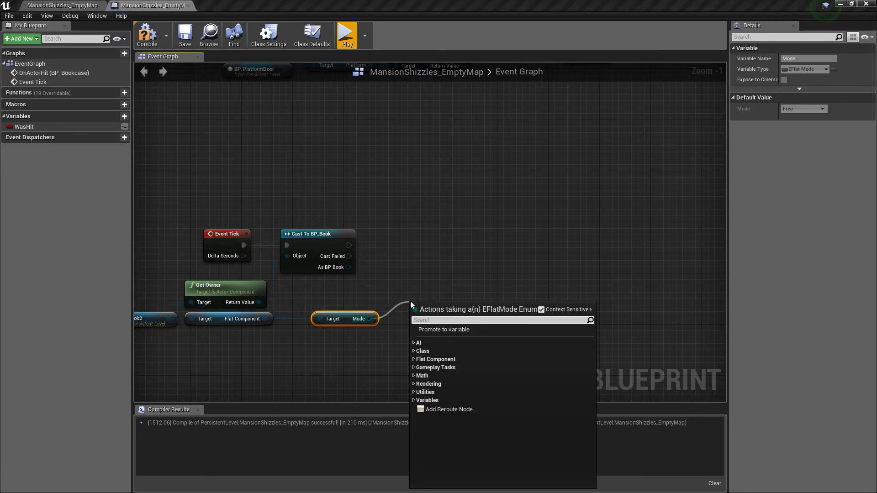
{"action": "type", "text": "e"}
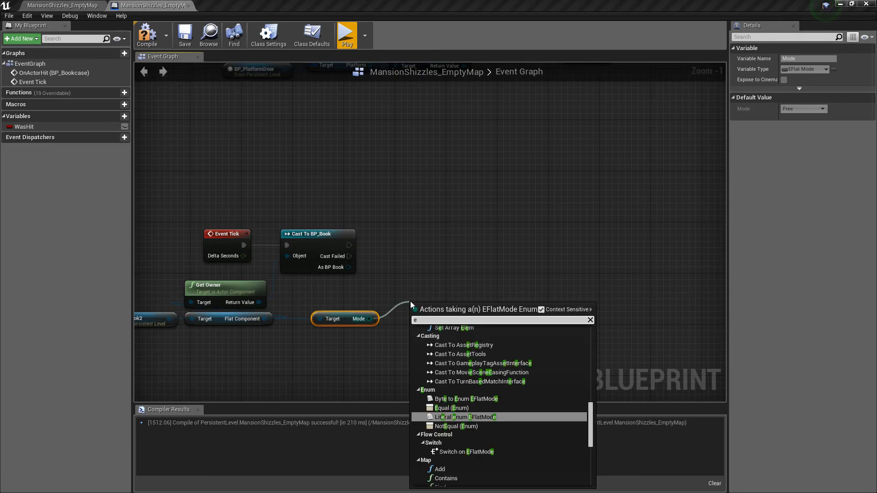
{"action": "type", "text": "qual"}
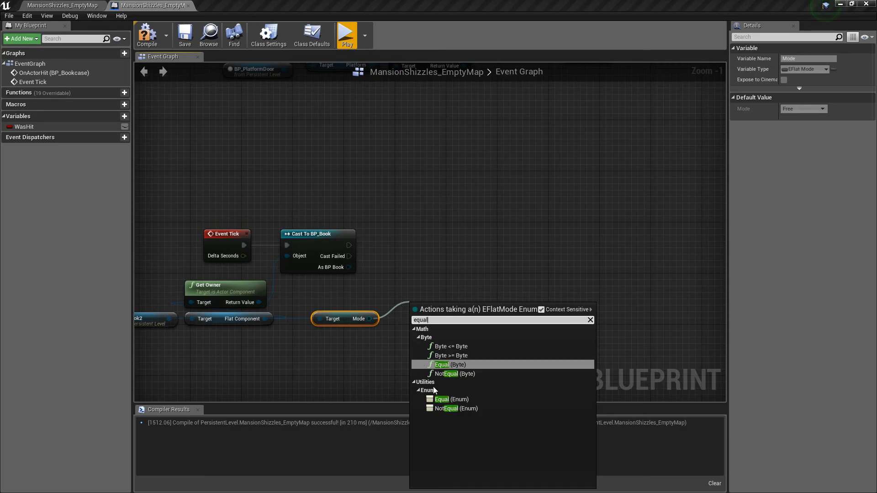
{"action": "left_click", "coordinate": [443, 399]}
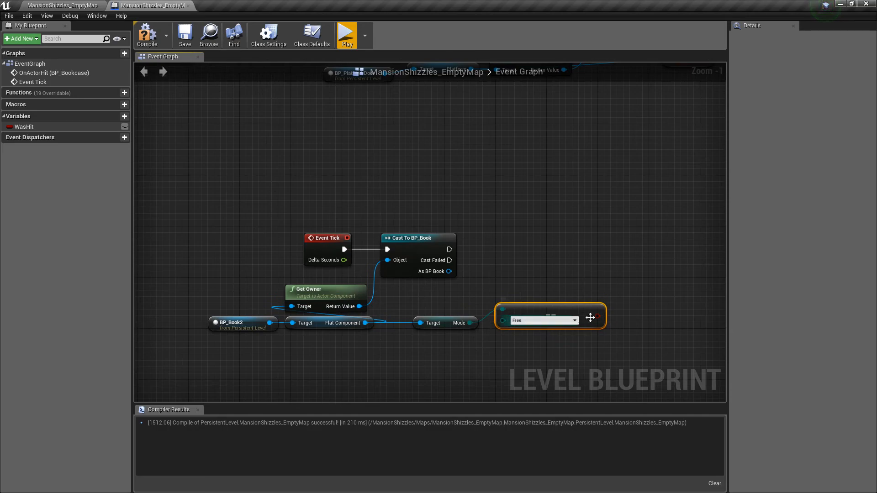
{"action": "left_click_drag", "start_coordinate": [590, 317], "coordinate": [359, 245]}
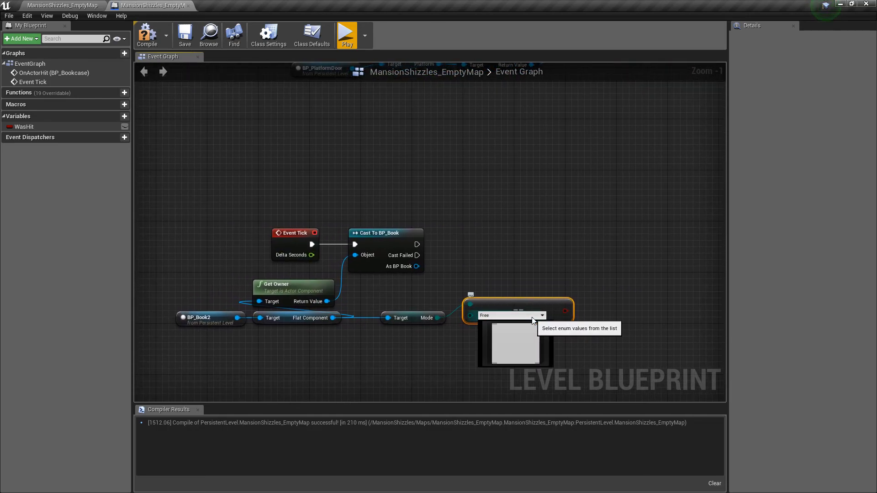
{"action": "left_click", "coordinate": [509, 342]}
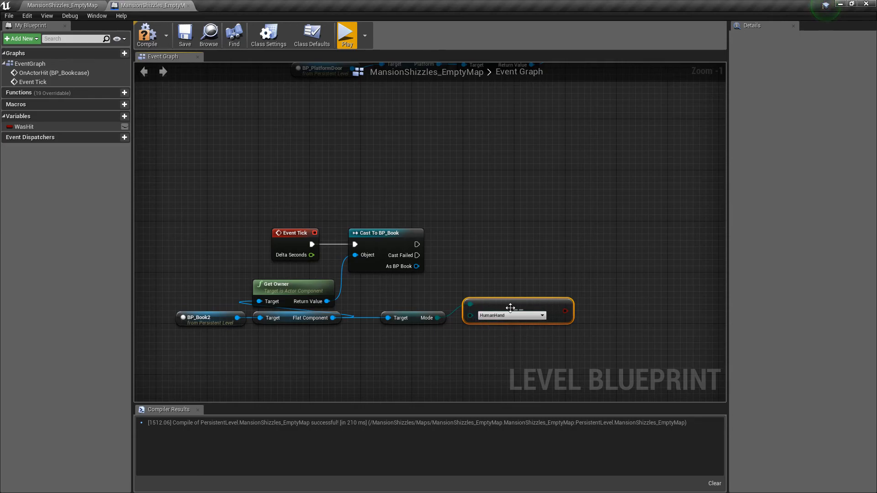
{"action": "mouse_move", "coordinate": [678, 265]}
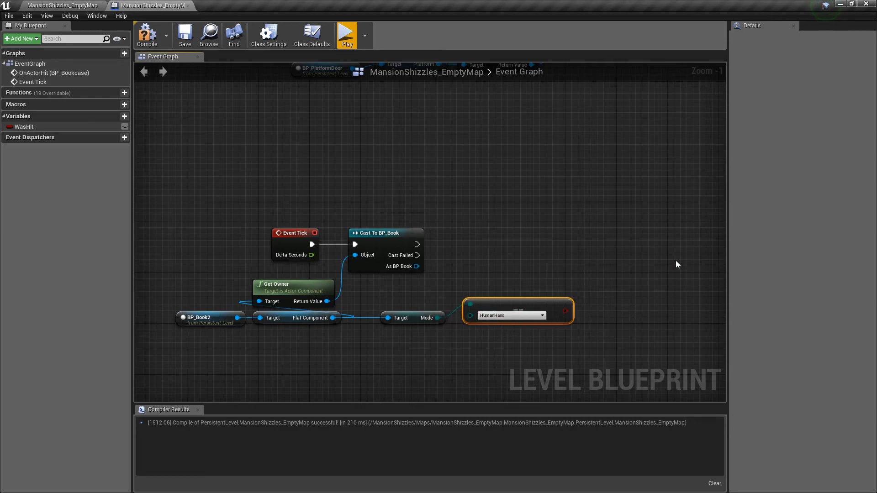
{"action": "mouse_move", "coordinate": [516, 309]}
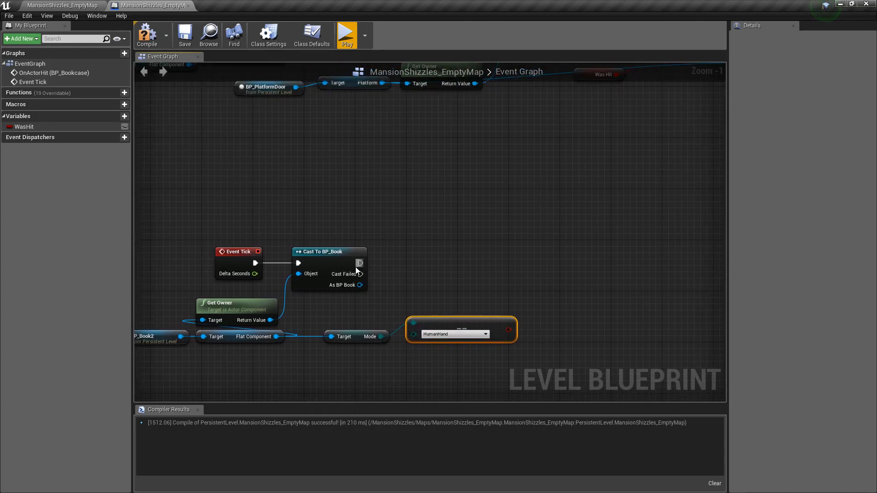
Add a Branch after Cast To BP_Book with Condition wired from the HumanHand comparison.
{"action": "left_click_drag", "start_coordinate": [361, 263], "coordinate": [553, 274]}
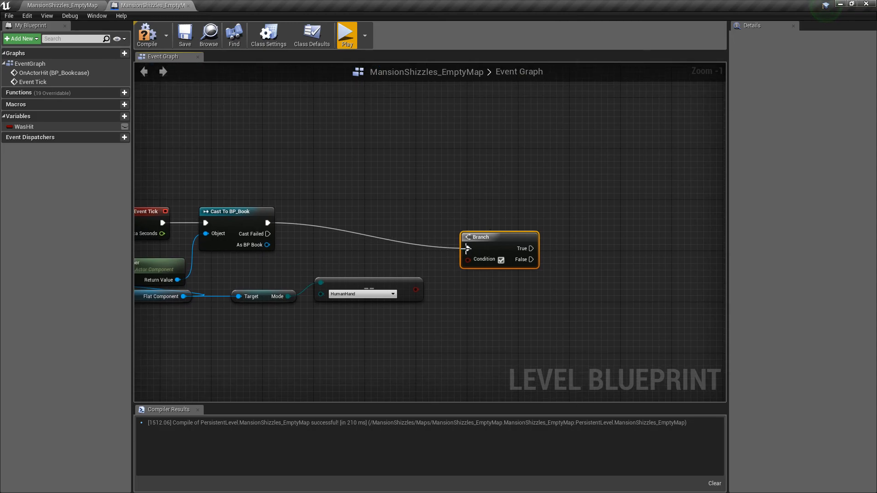
{"action": "left_click_drag", "start_coordinate": [464, 246], "coordinate": [458, 253]}
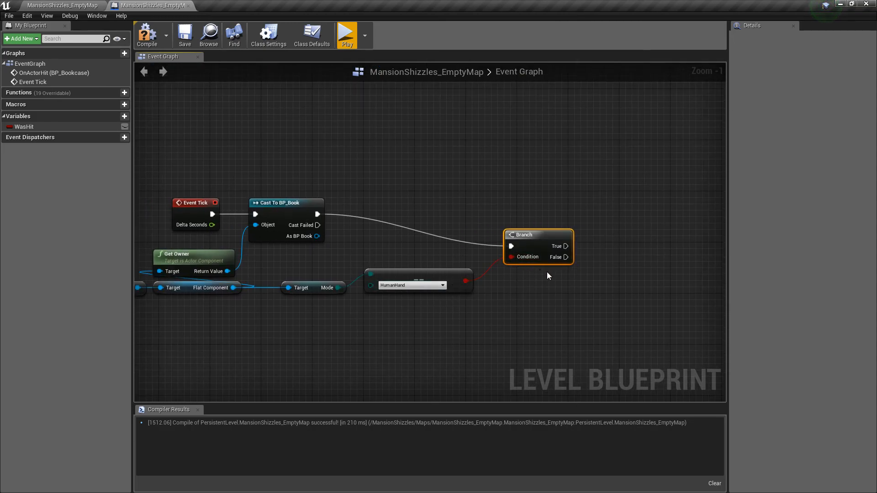
{"action": "left_click_drag", "start_coordinate": [572, 245], "coordinate": [543, 268]}
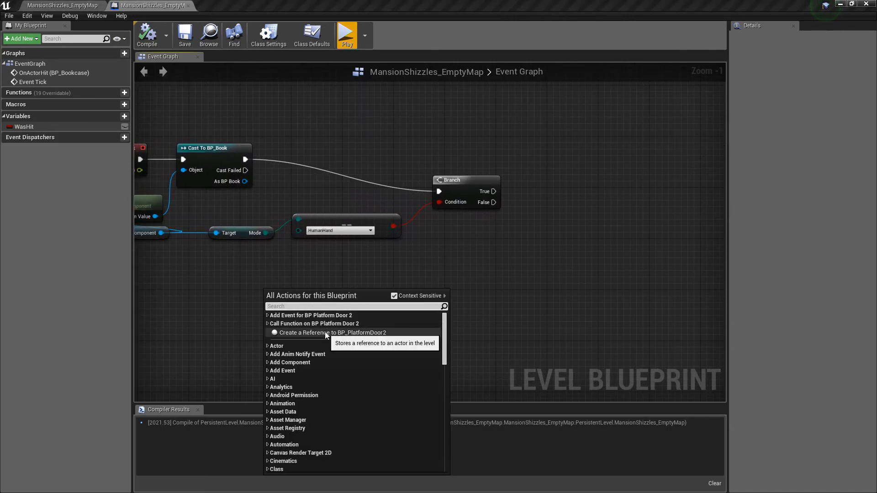
Add a BP_PlatformDoor2 reference and get the owner of its Platform component.
{"action": "left_click", "coordinate": [329, 333]}
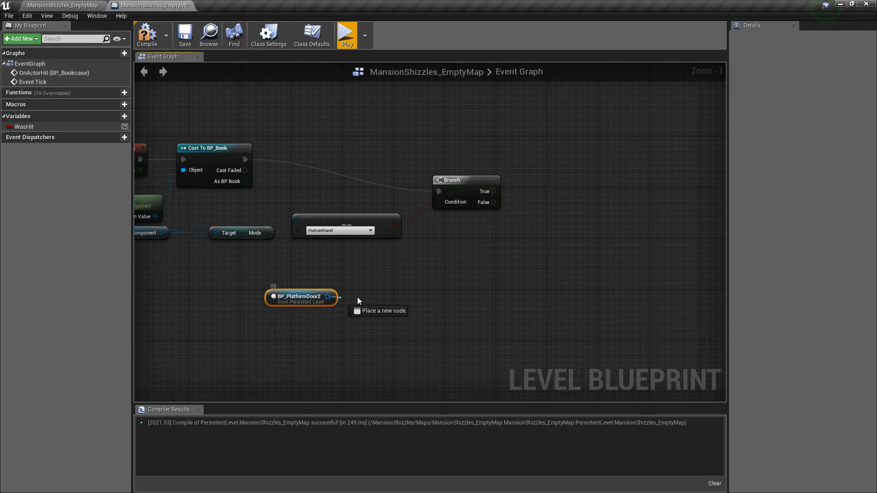
{"action": "left_click_drag", "start_coordinate": [330, 296], "coordinate": [448, 303]}
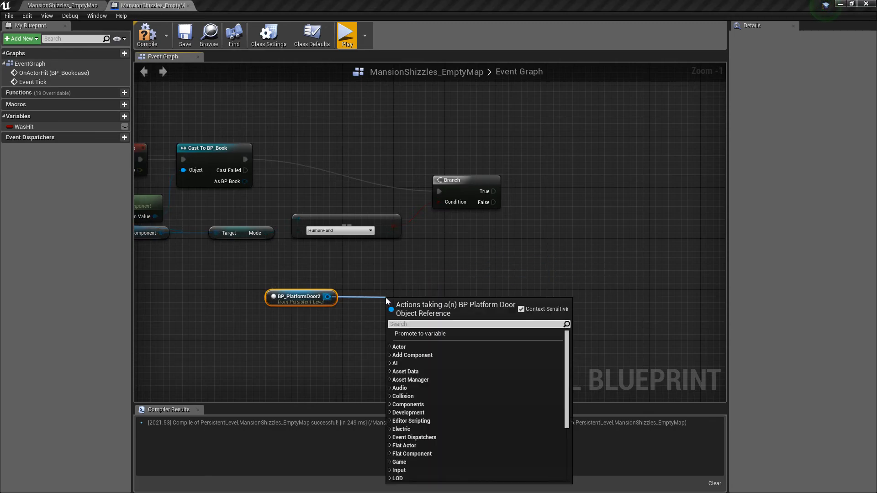
{"action": "type", "text": "get owner"}
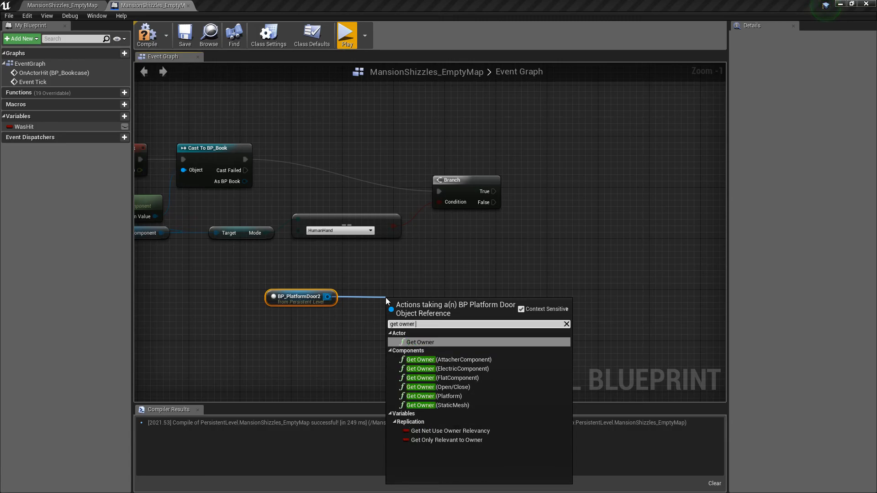
{"action": "left_click", "coordinate": [421, 396]}
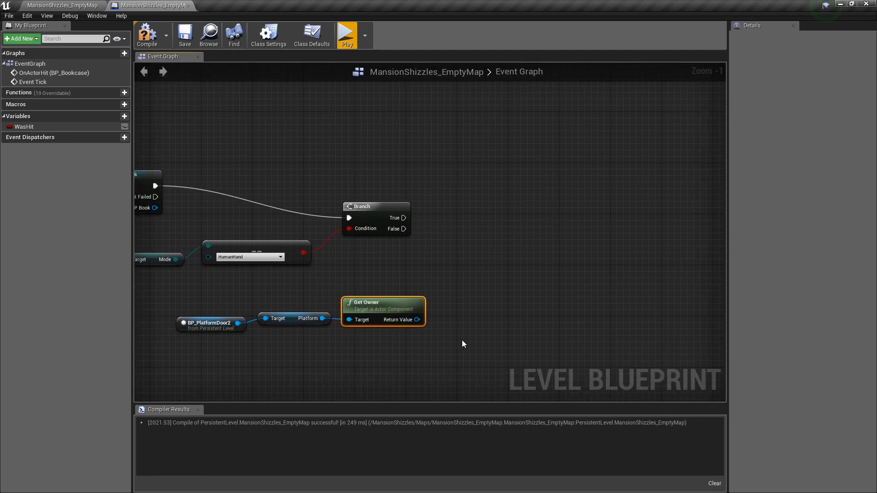
Cast the platform owner to BP_PlatformDoor.
{"action": "left_click_drag", "start_coordinate": [462, 345], "coordinate": [368, 285]}
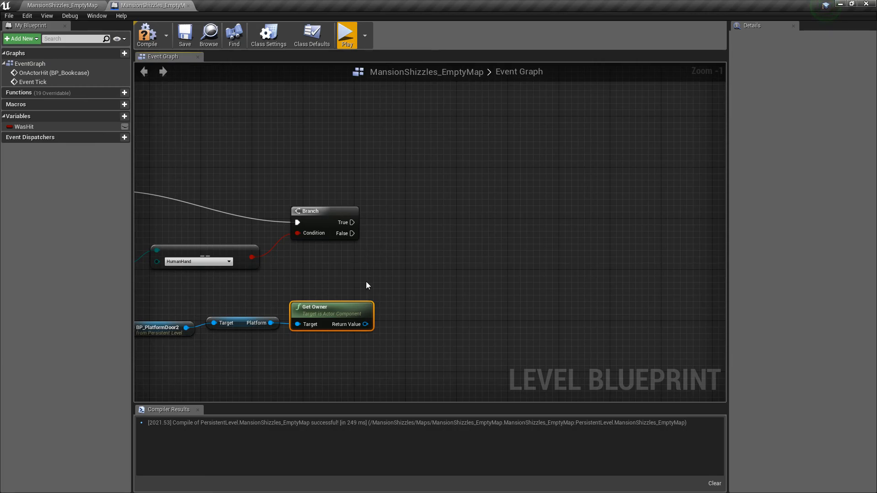
{"action": "left_click_drag", "start_coordinate": [366, 325], "coordinate": [395, 271]}
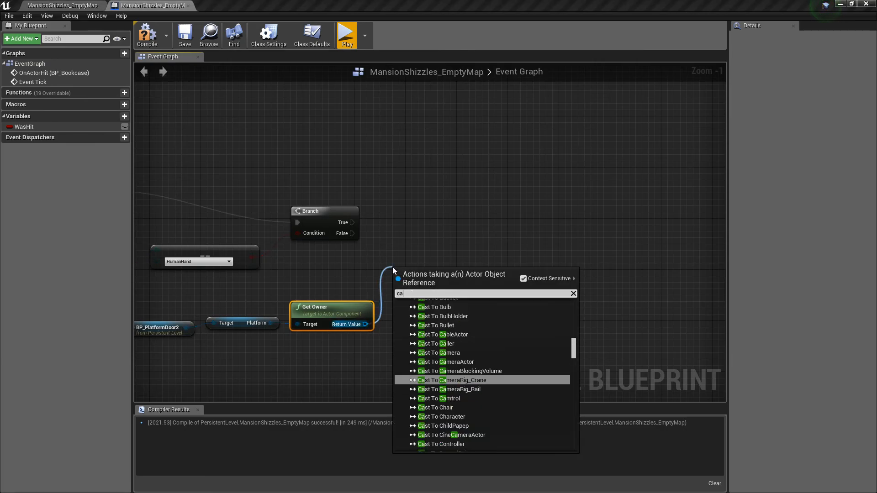
{"action": "type", "text": "cast to bp_pla"}
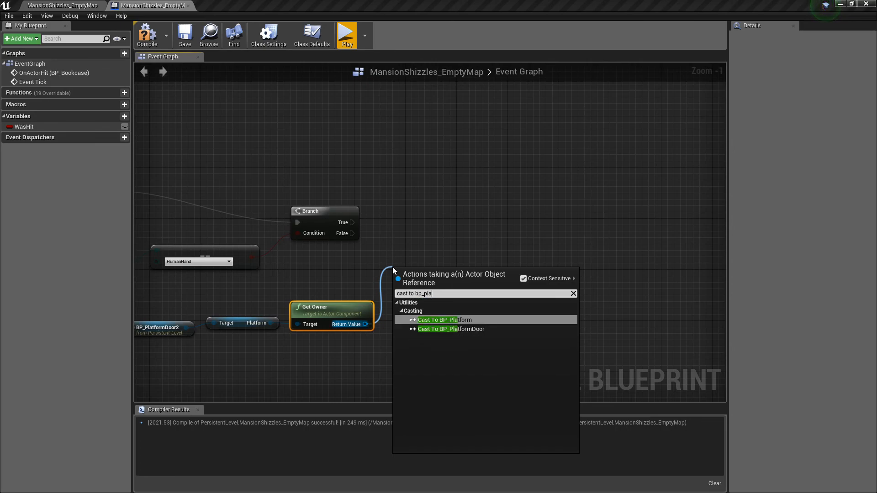
{"action": "left_click", "coordinate": [452, 329]}
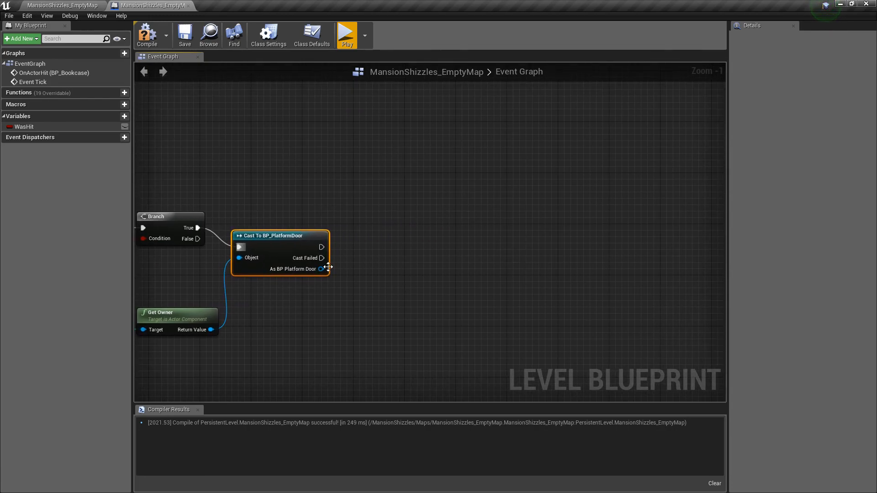
Add a SetMovingState (Platform) node with State set to Opening.
{"action": "left_click_drag", "start_coordinate": [325, 269], "coordinate": [380, 262]}
{"action": "type", "text": "set moving"}
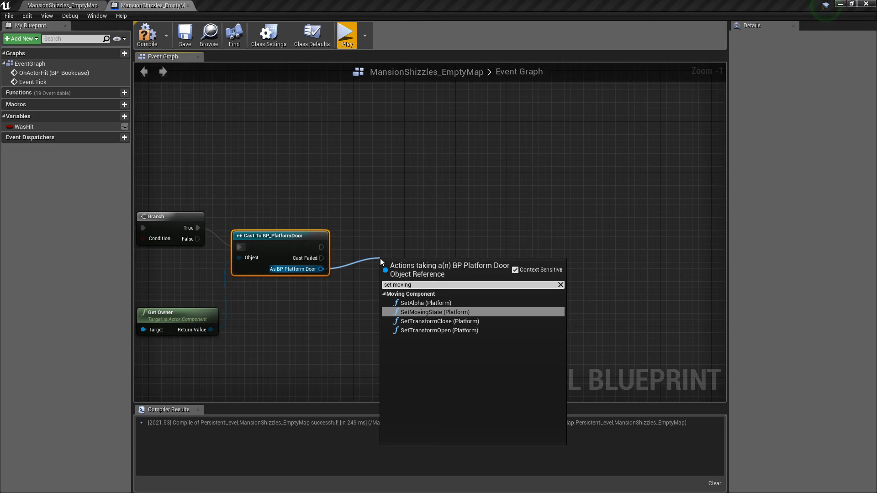
{"action": "mouse_move", "coordinate": [435, 312]}
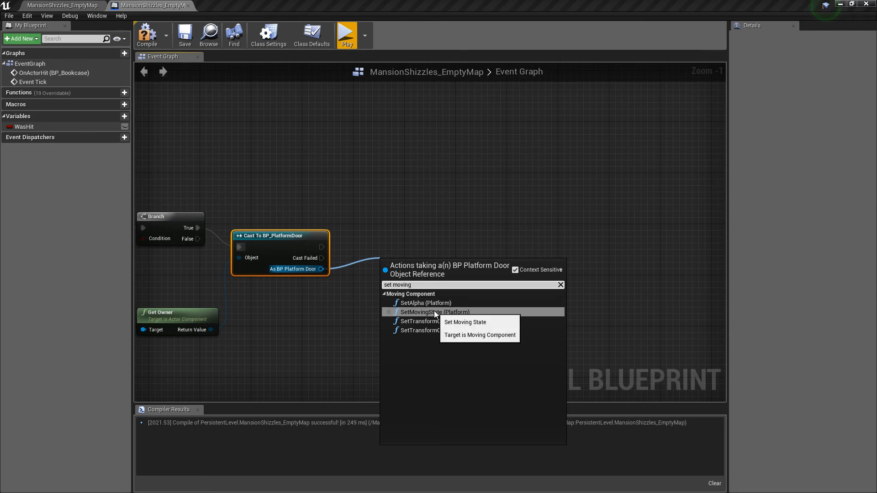
{"action": "left_click", "coordinate": [435, 312]}
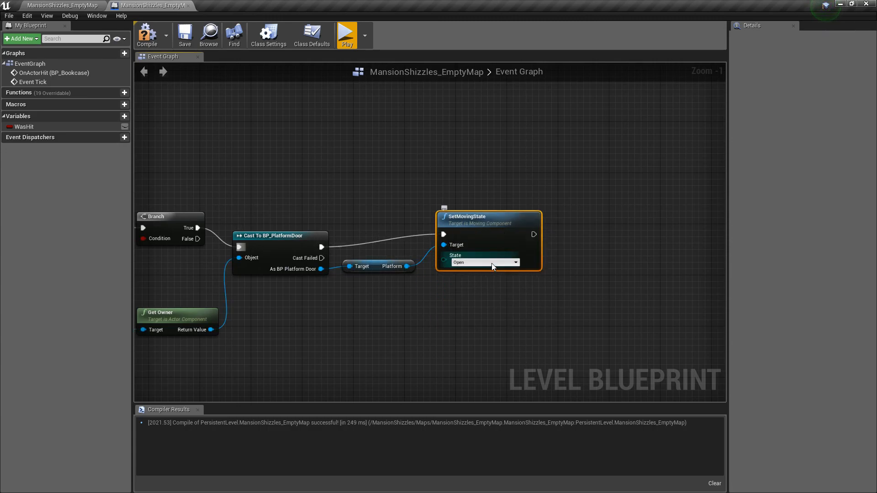
{"action": "left_click", "coordinate": [485, 262]}
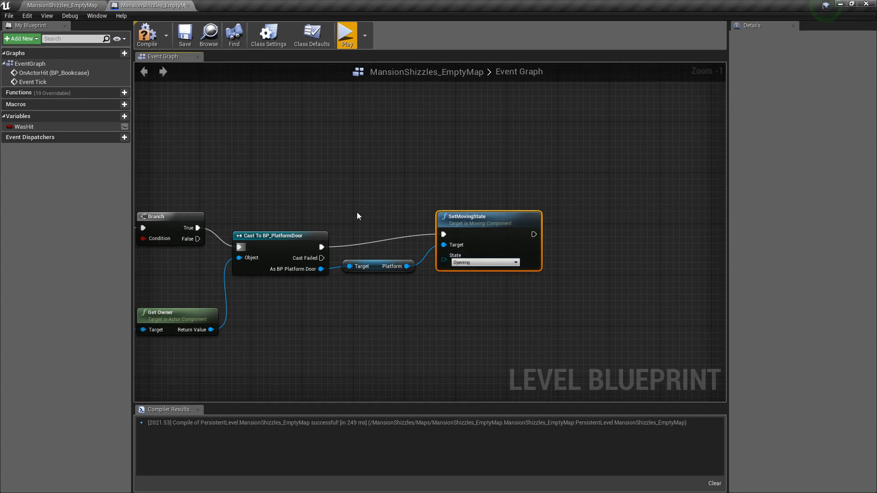
Compile the level blueprint and return to the level editor.
{"action": "left_click", "coordinate": [312, 33]}
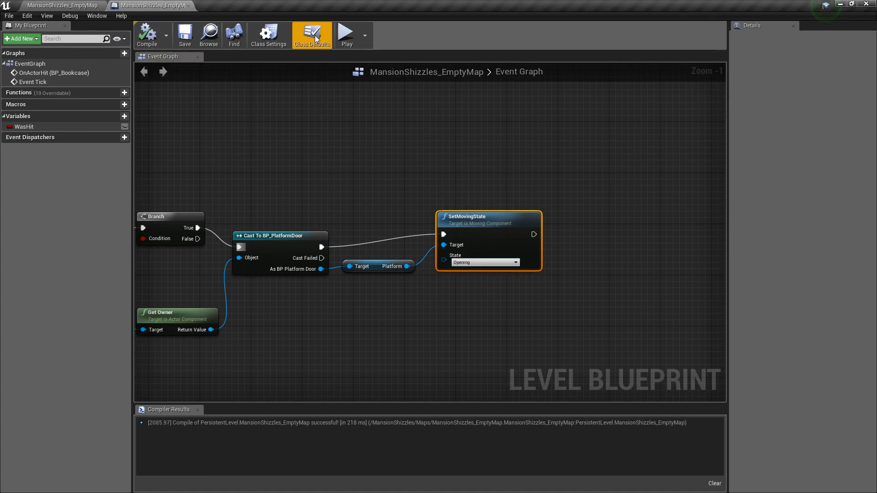
{"action": "left_click", "coordinate": [348, 32]}
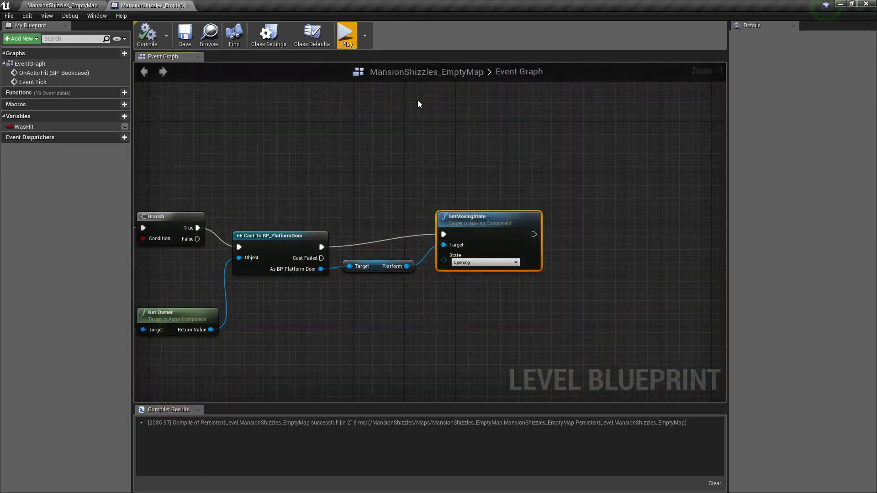
{"action": "left_click", "coordinate": [50, 5]}
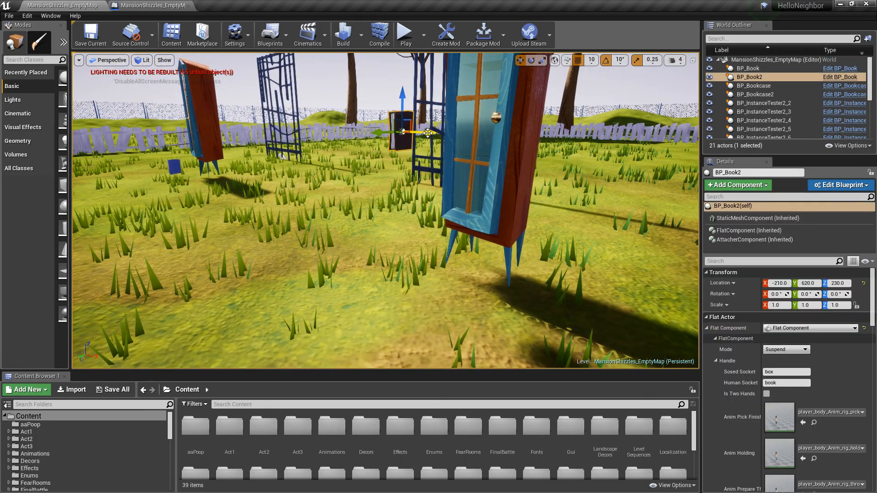
{"action": "left_click_drag", "start_coordinate": [402, 132], "coordinate": [470, 134]}
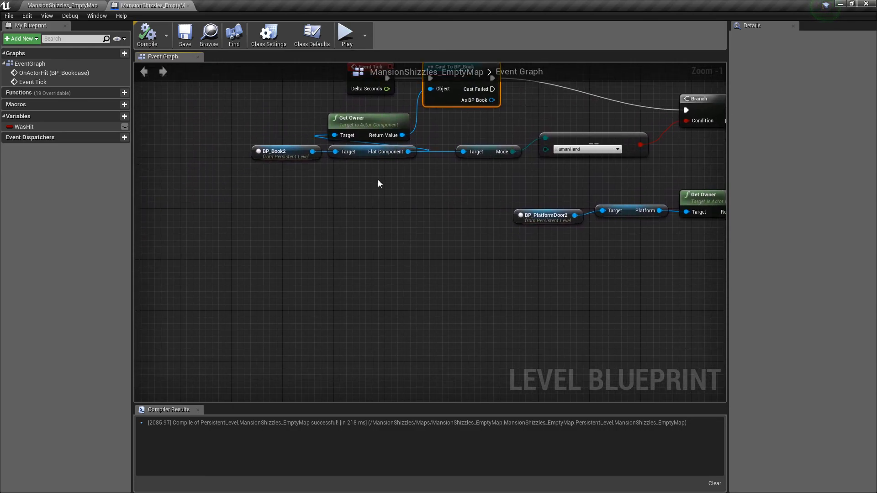
Select the BP_PlatformDoor2, Platform and Get Owner nodes and move them into place beneath the HumanHand check.
{"action": "left_click", "coordinate": [547, 218]}
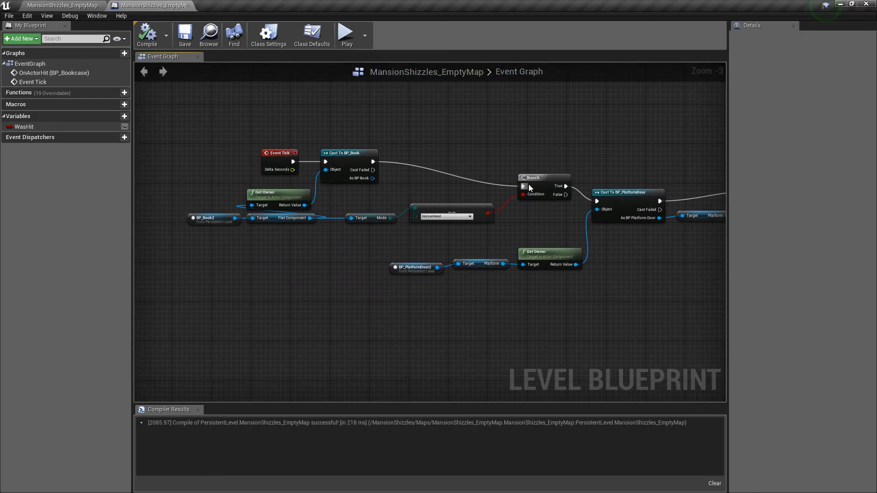
{"action": "mouse_move", "coordinate": [550, 257]}
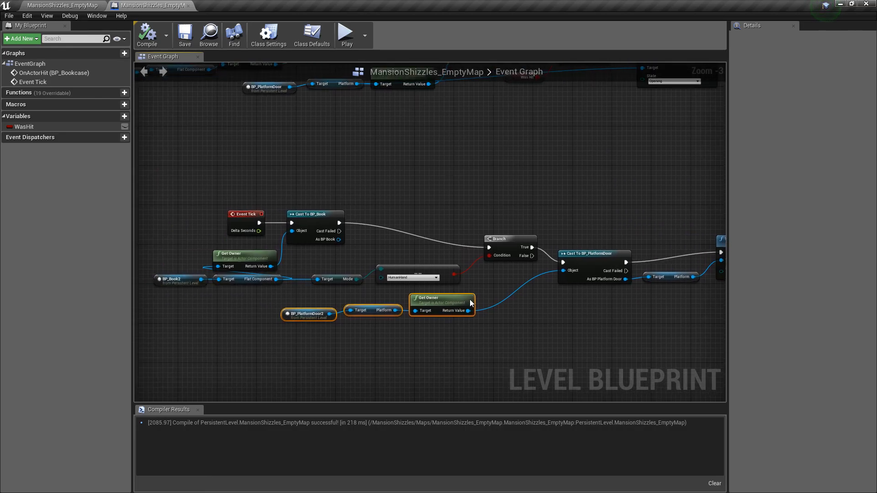
{"action": "left_click_drag", "start_coordinate": [475, 302], "coordinate": [532, 187]}
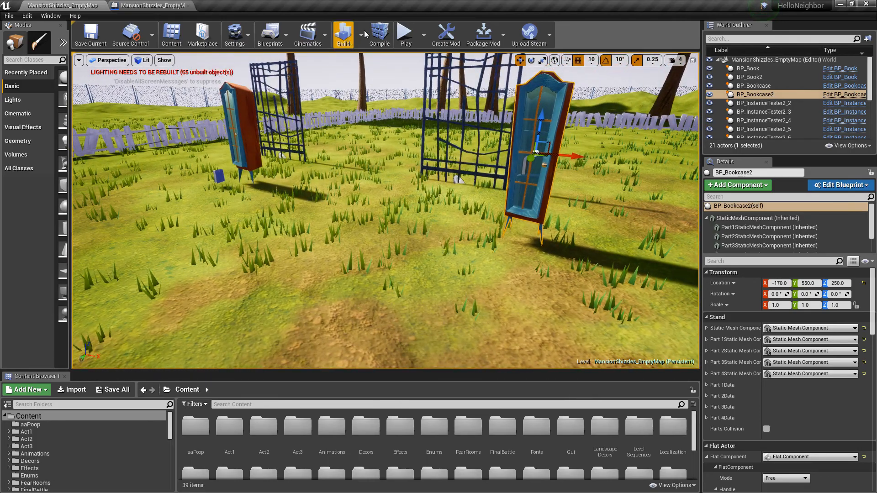
{"action": "left_click", "coordinate": [406, 31]}
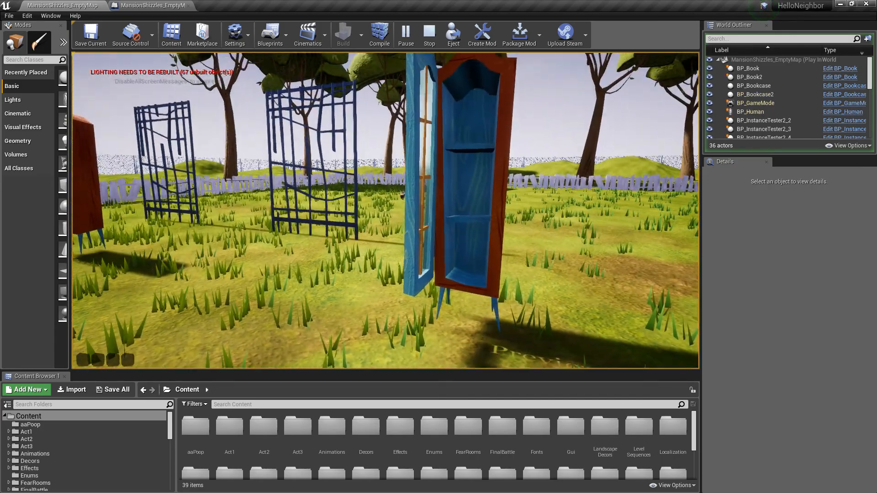
{"action": "left_click", "coordinate": [406, 33]}
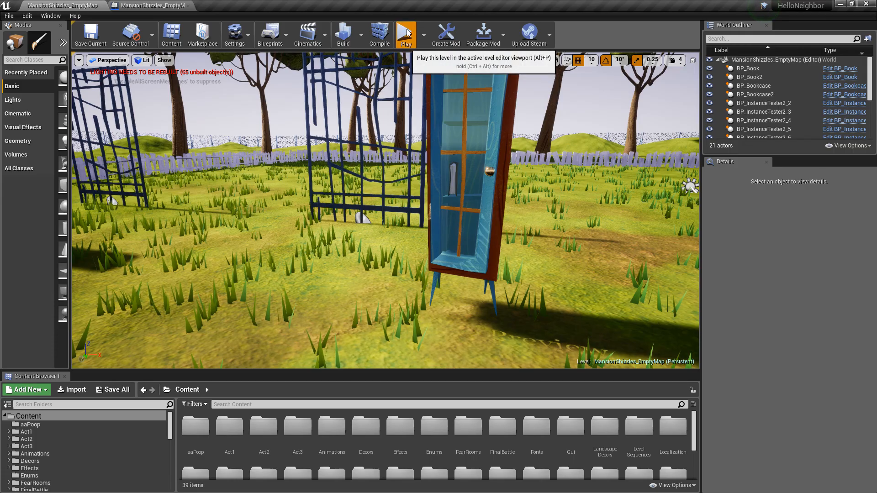
{"action": "left_click", "coordinate": [405, 32]}
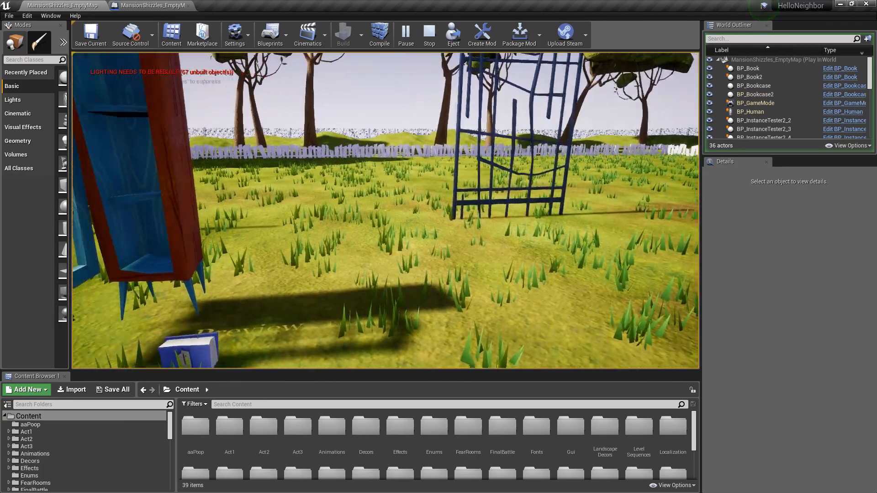
{"action": "left_click", "coordinate": [429, 32]}
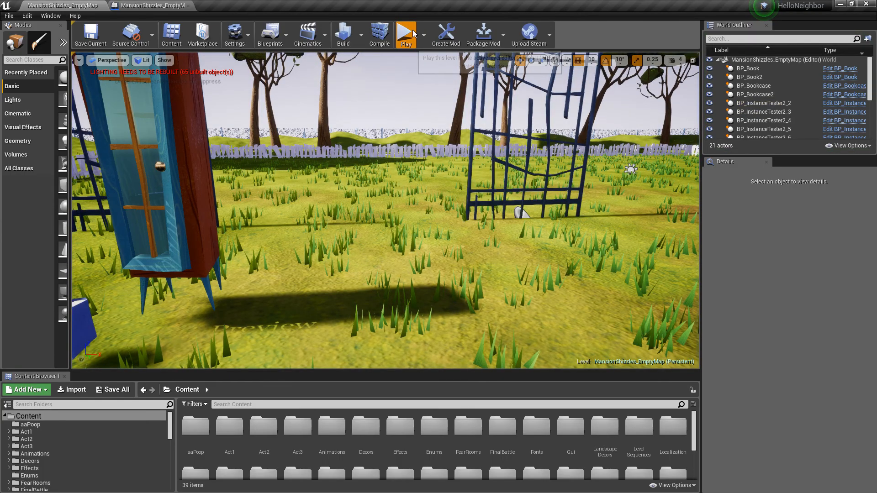
{"action": "left_click", "coordinate": [405, 32]}
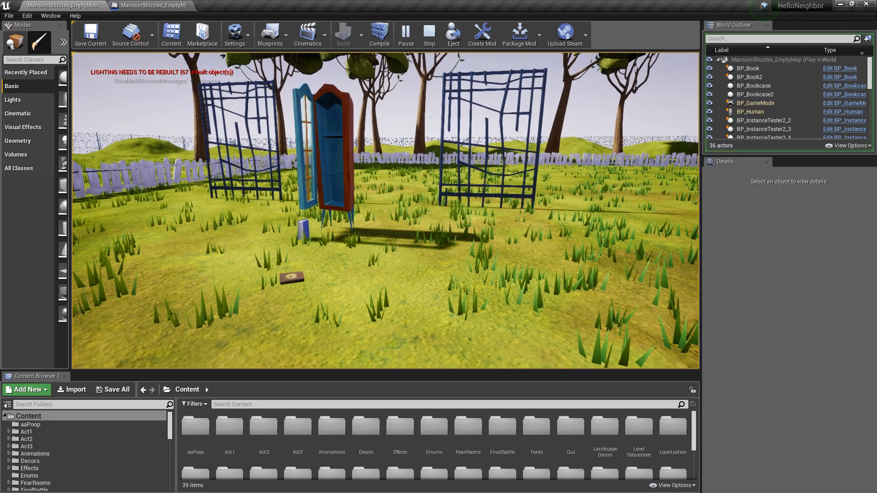
{"action": "left_click", "coordinate": [430, 32]}
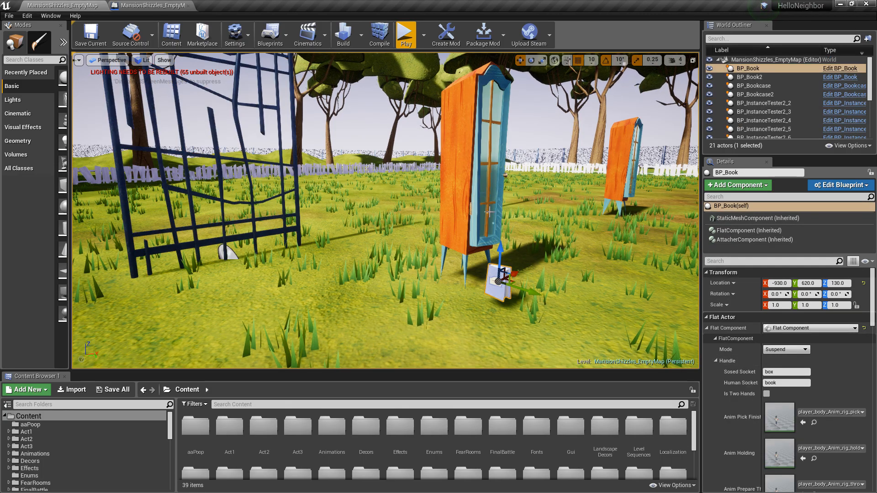
{"action": "left_click", "coordinate": [752, 86]}
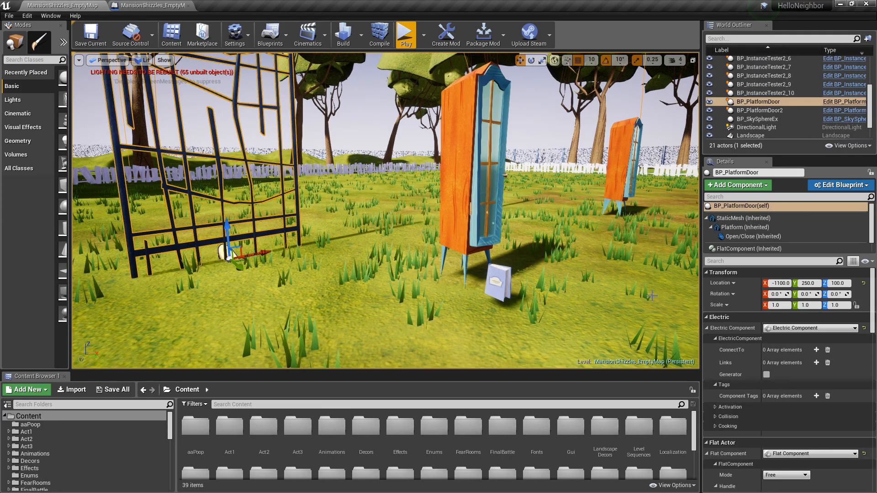
{"action": "left_click", "coordinate": [806, 361]}
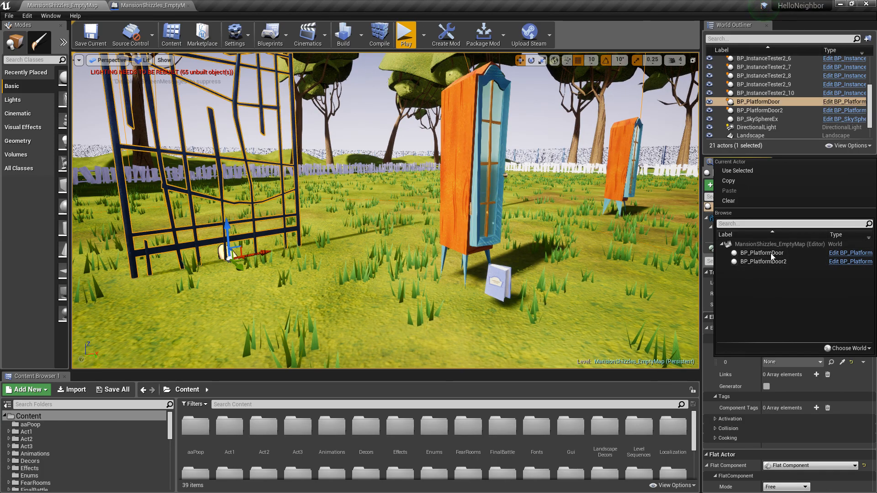
{"action": "left_click", "coordinate": [751, 135]}
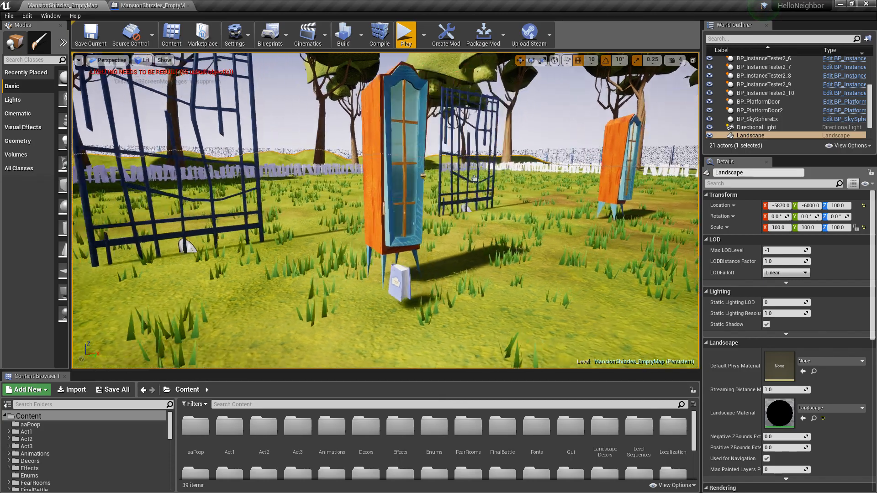